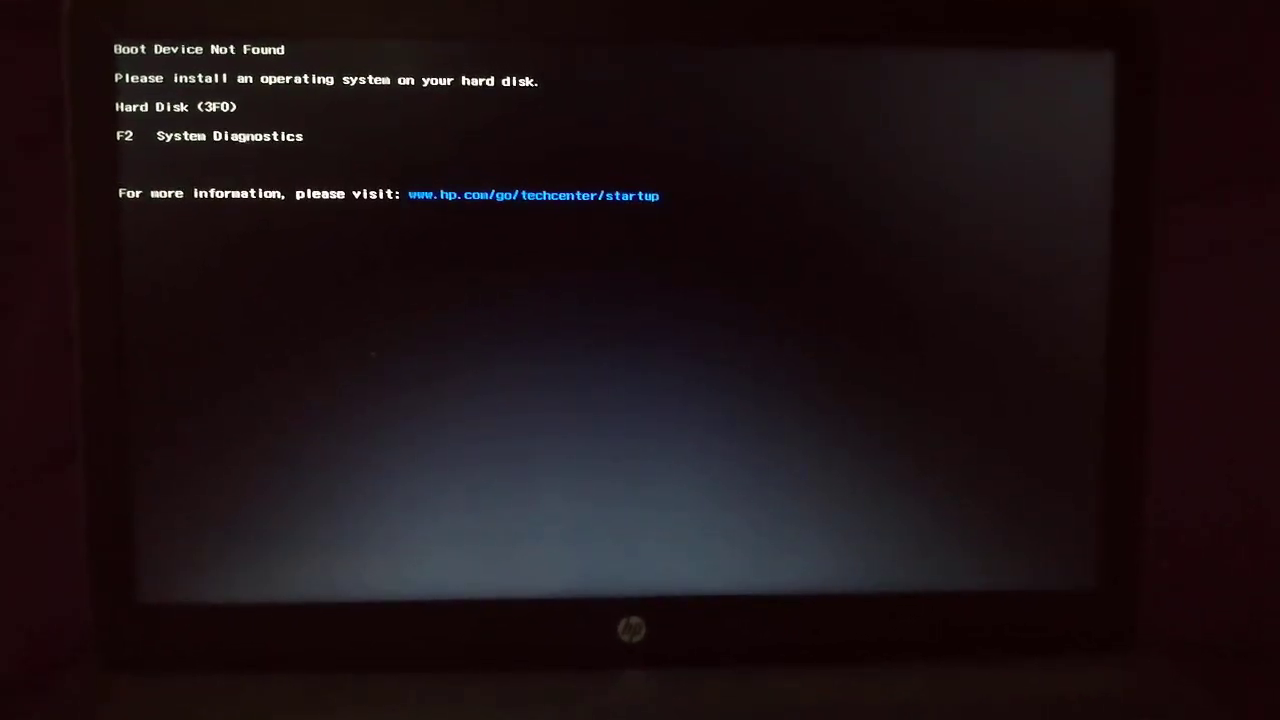
Leave the 3F0 error screen and enter the InsydeH2O BIOS system information page.
key(f2)
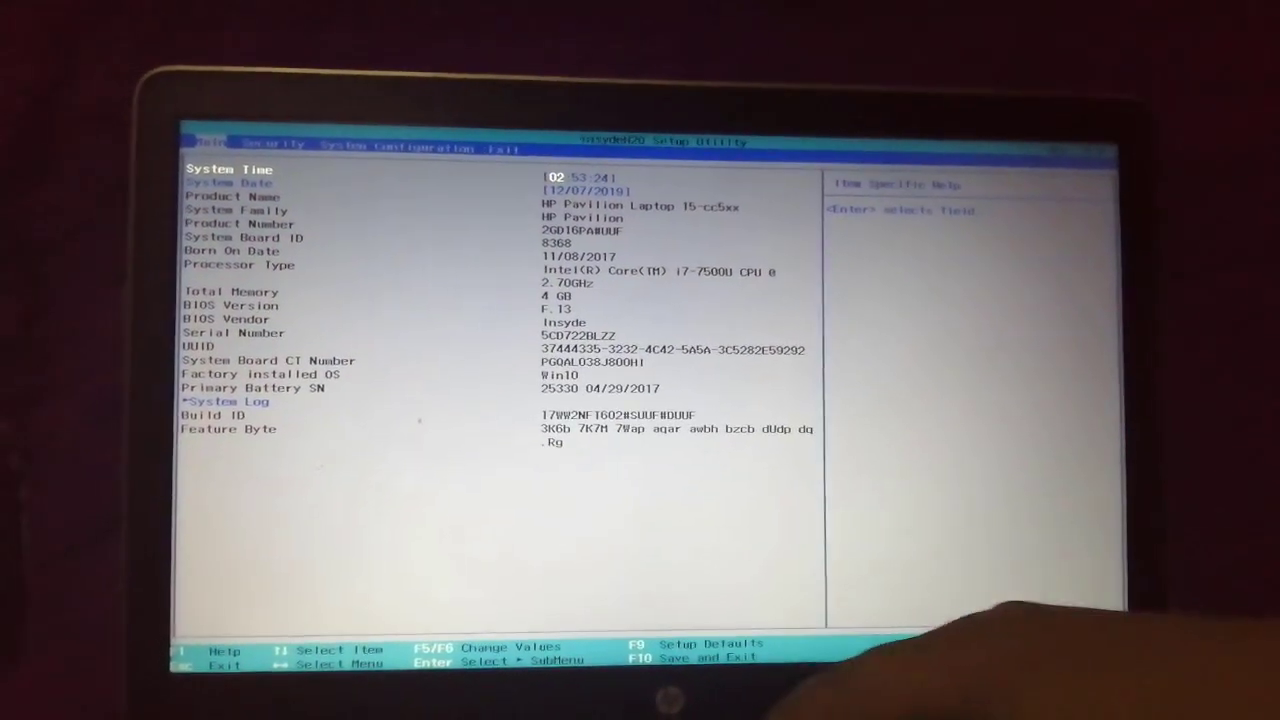
Exit the InsydeH2O Setup Utility, rebooting back to the 3F0 error screen.
key(f9)
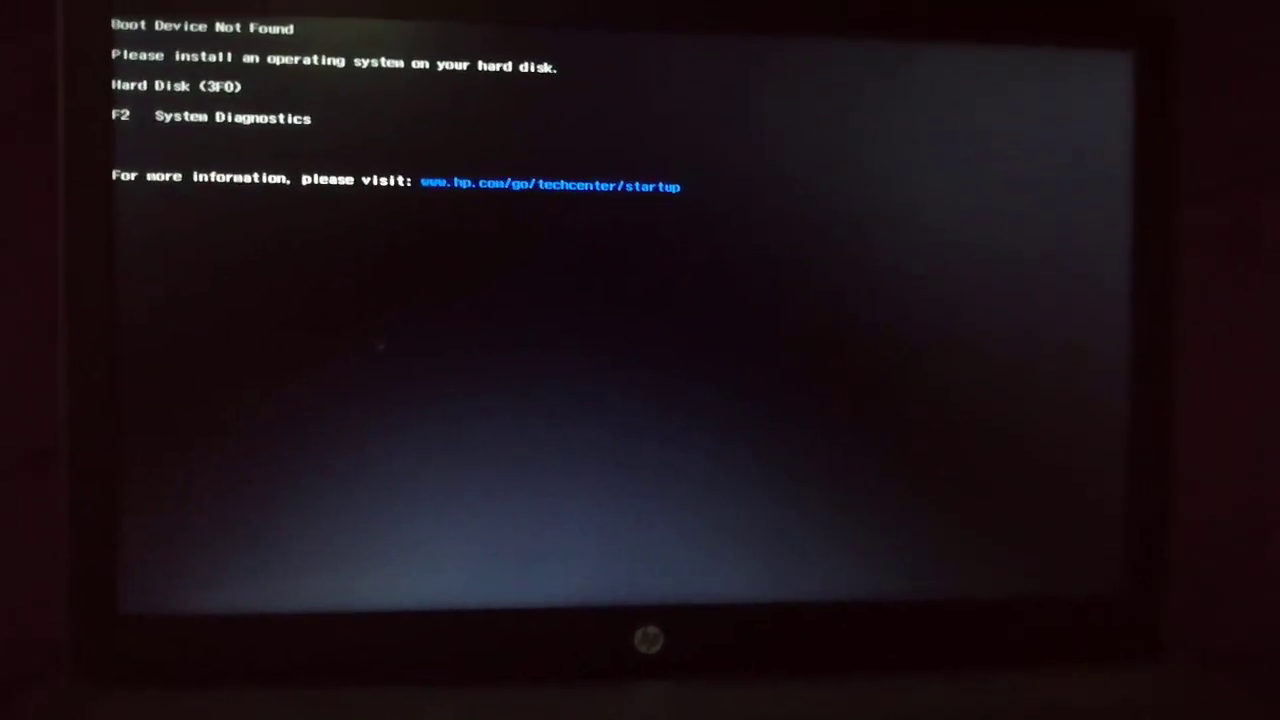
Launch System Diagnostics and reach the Hard Drive Check quick and extensive options.
key(f2)
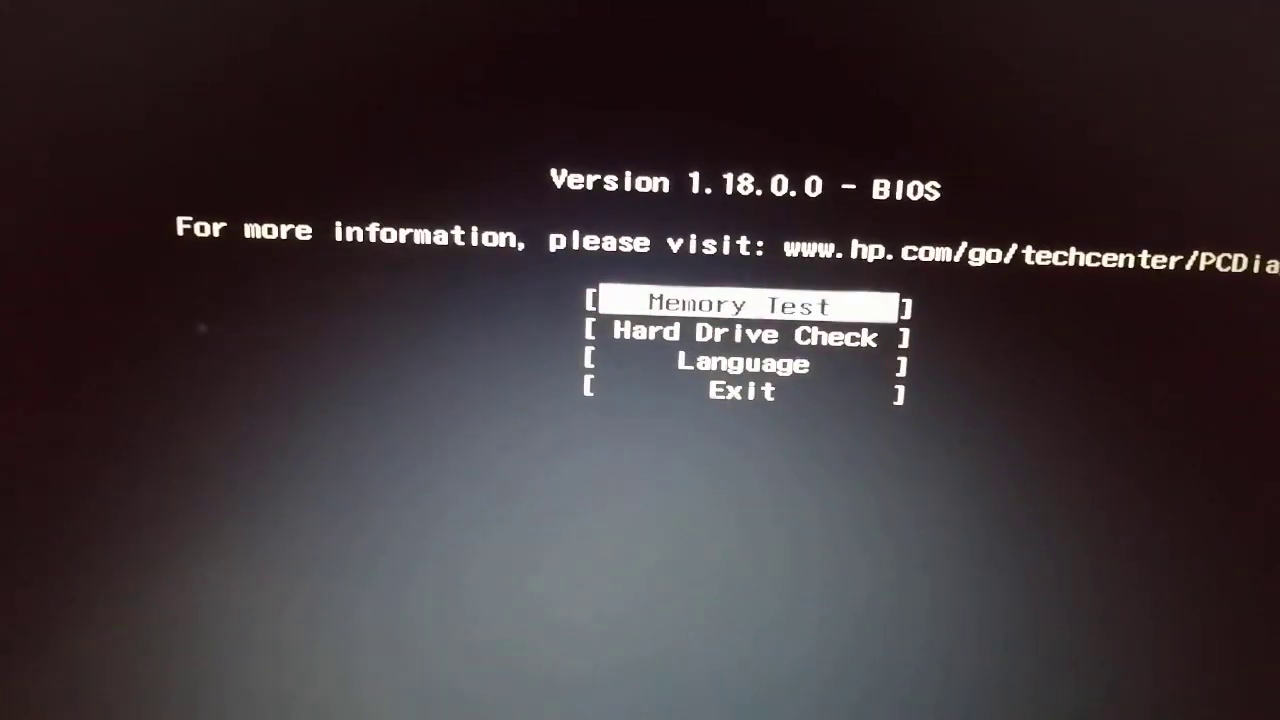
key(Down)
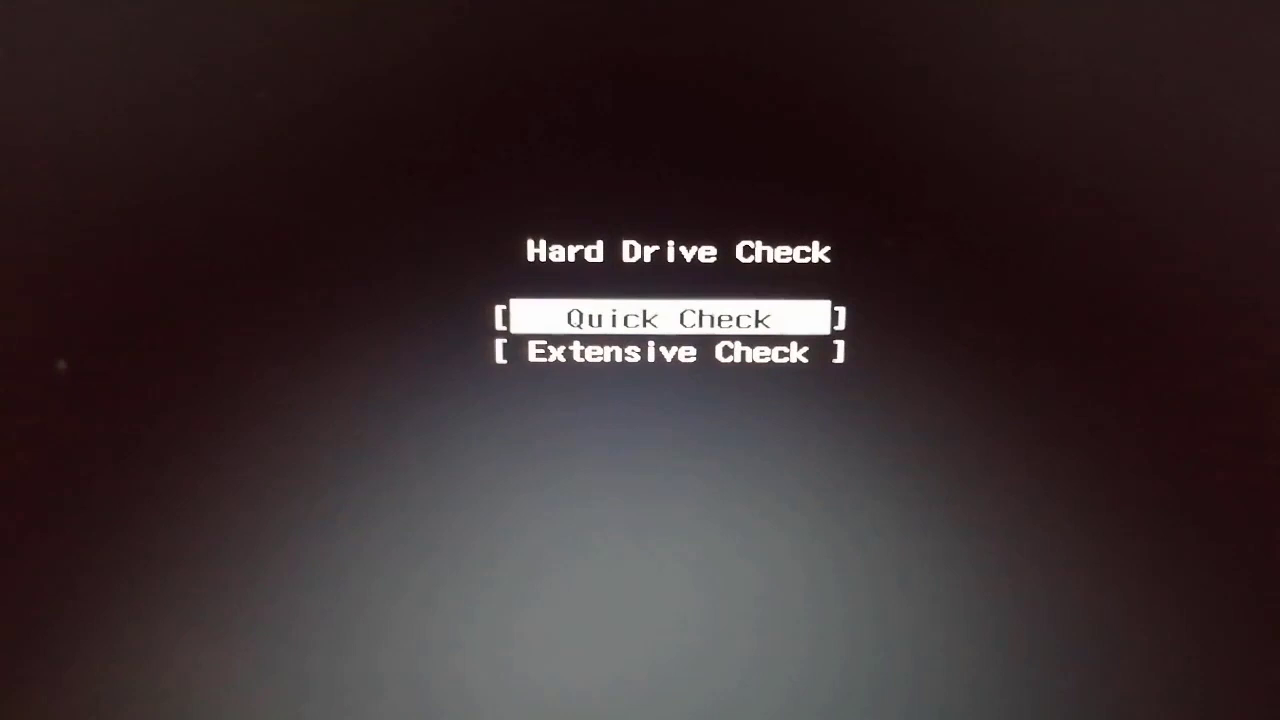
click(670, 318)
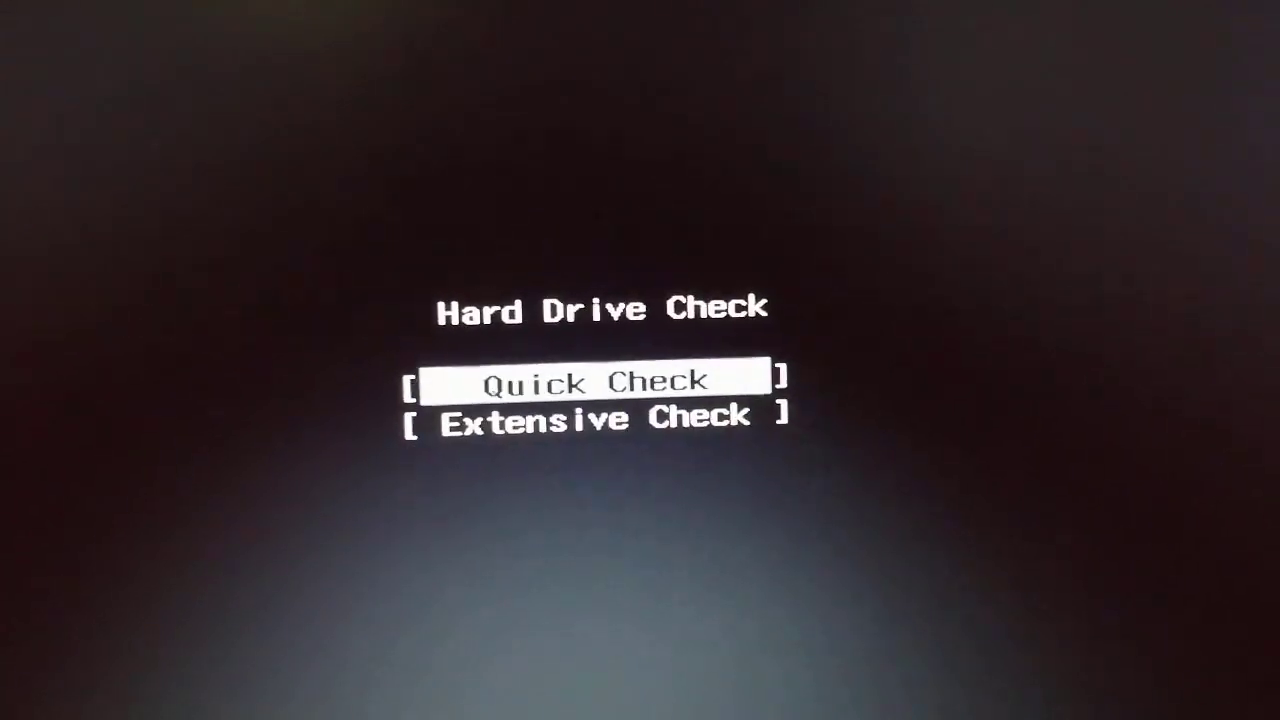
key(Down)
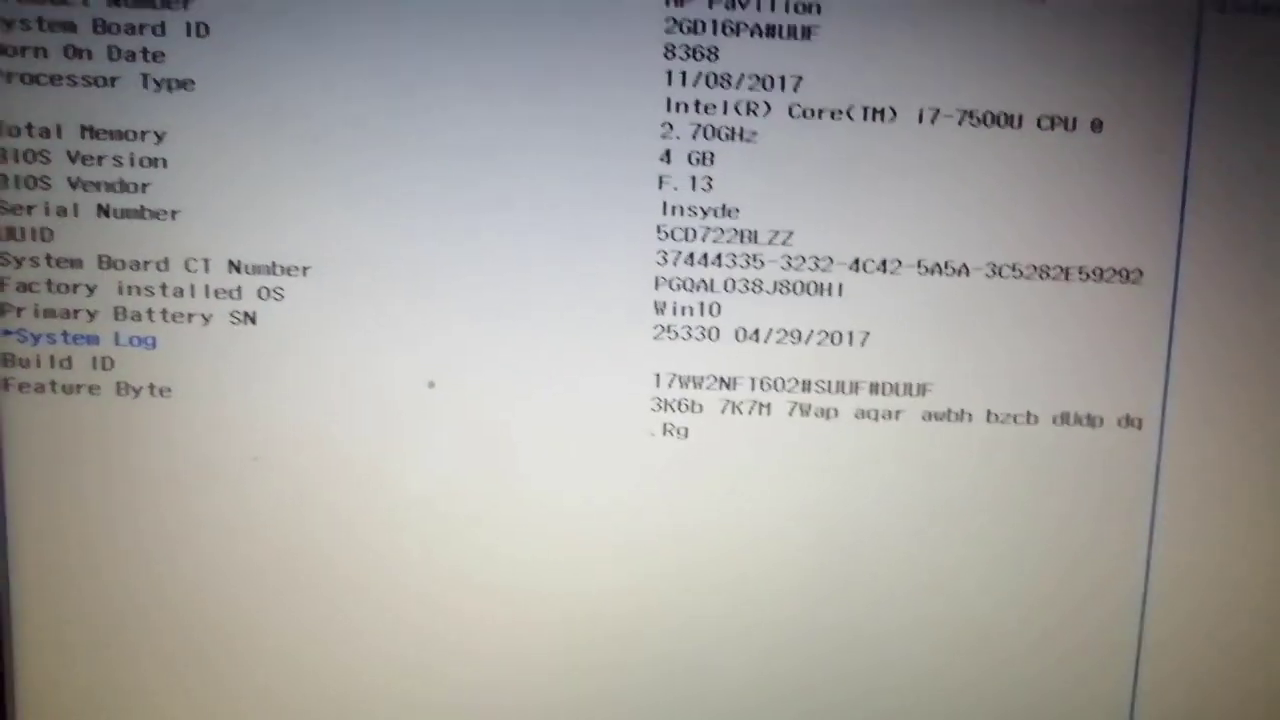
Load the BIOS setup defaults by confirming Yes at the F9 prompt.
key(f9)
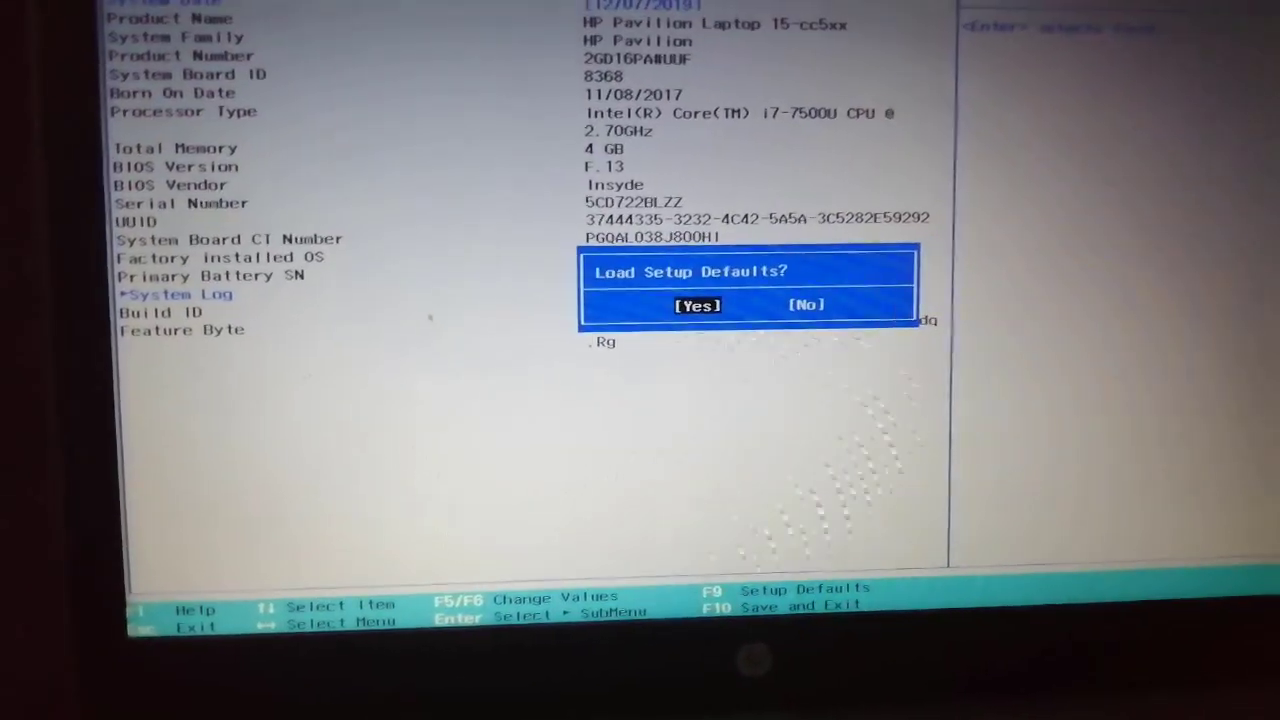
click(697, 305)
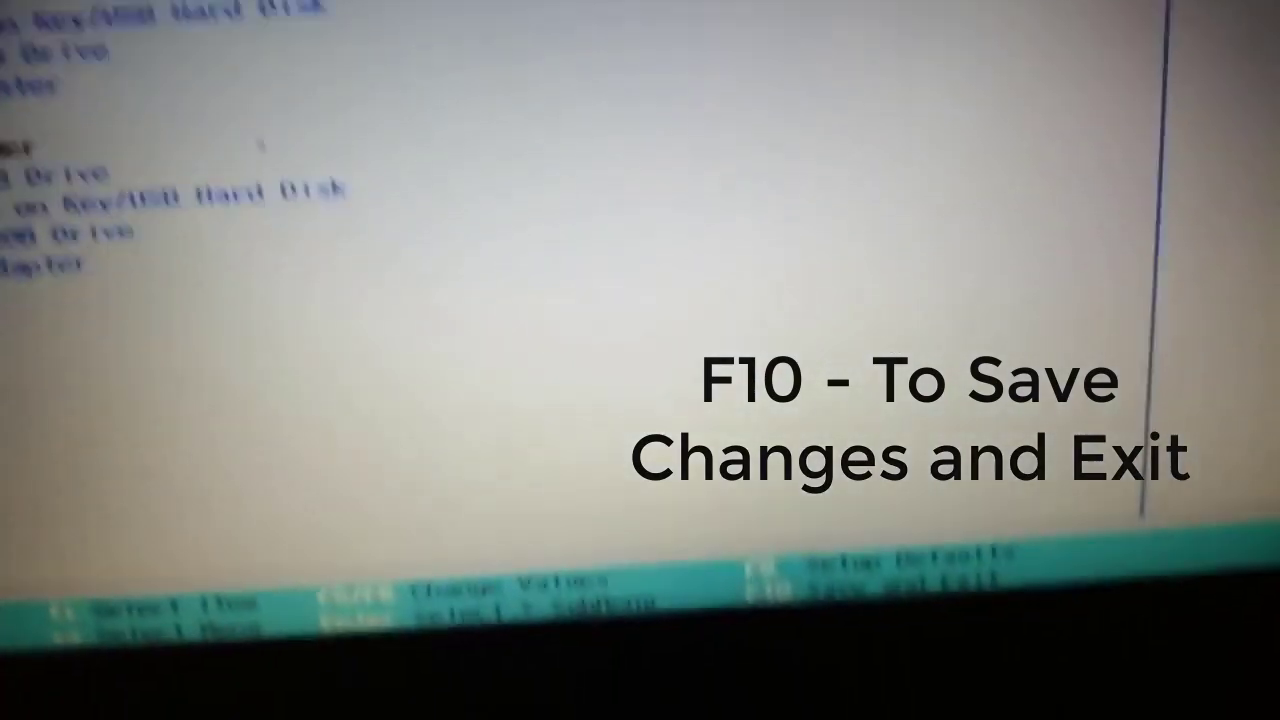
Save the legacy boot changes and exit BIOS, rebooting into Windows Setup.
key(f10)
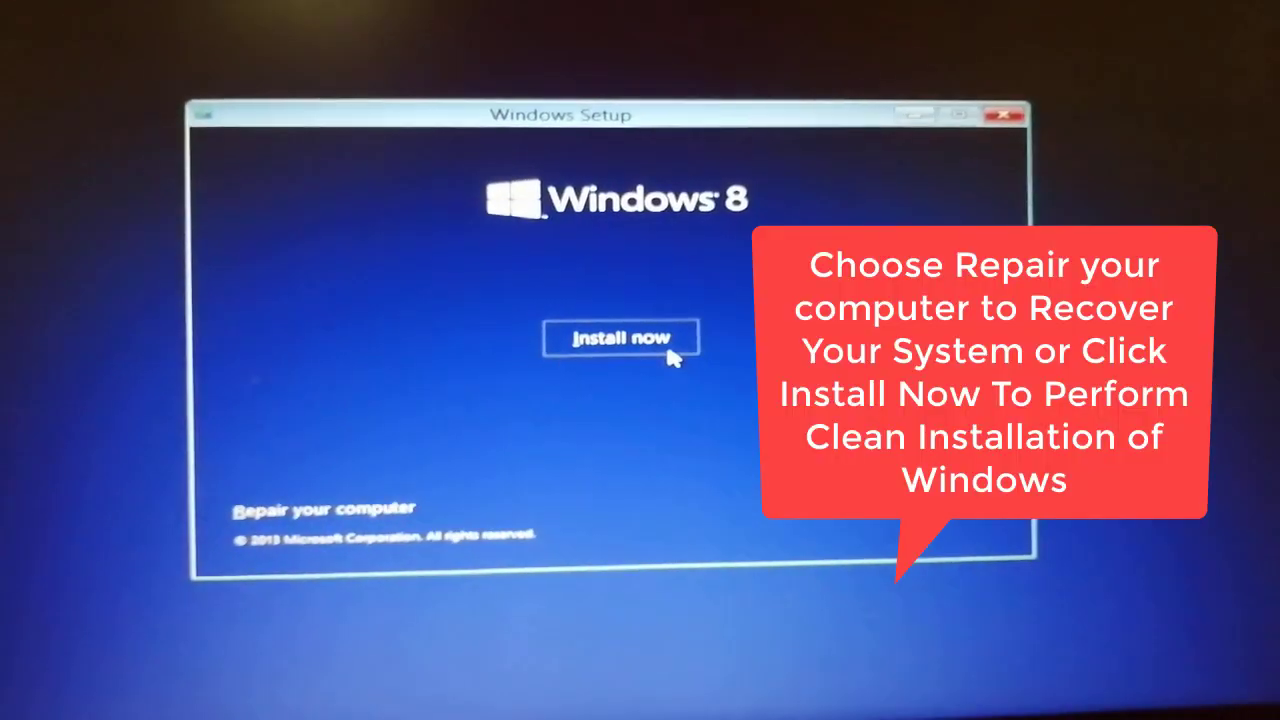
Choose Install now and accept the Windows 8.1 licence terms.
click(619, 338)
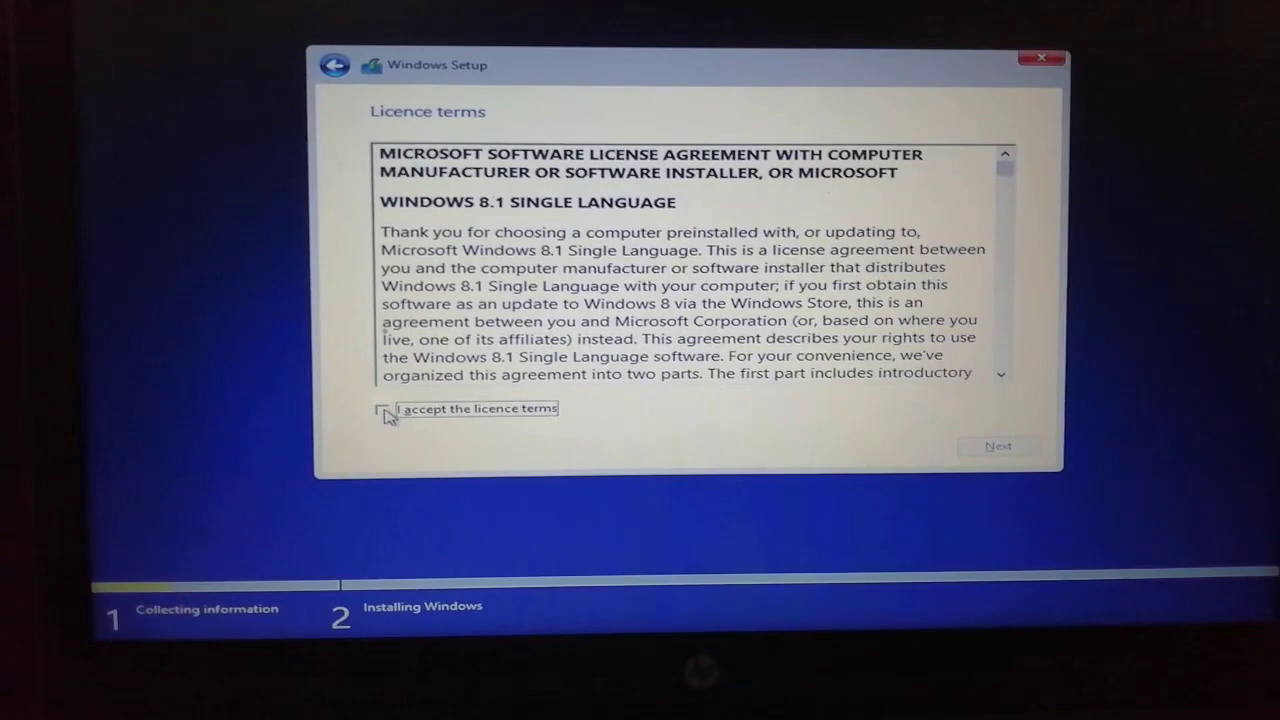
click(386, 408)
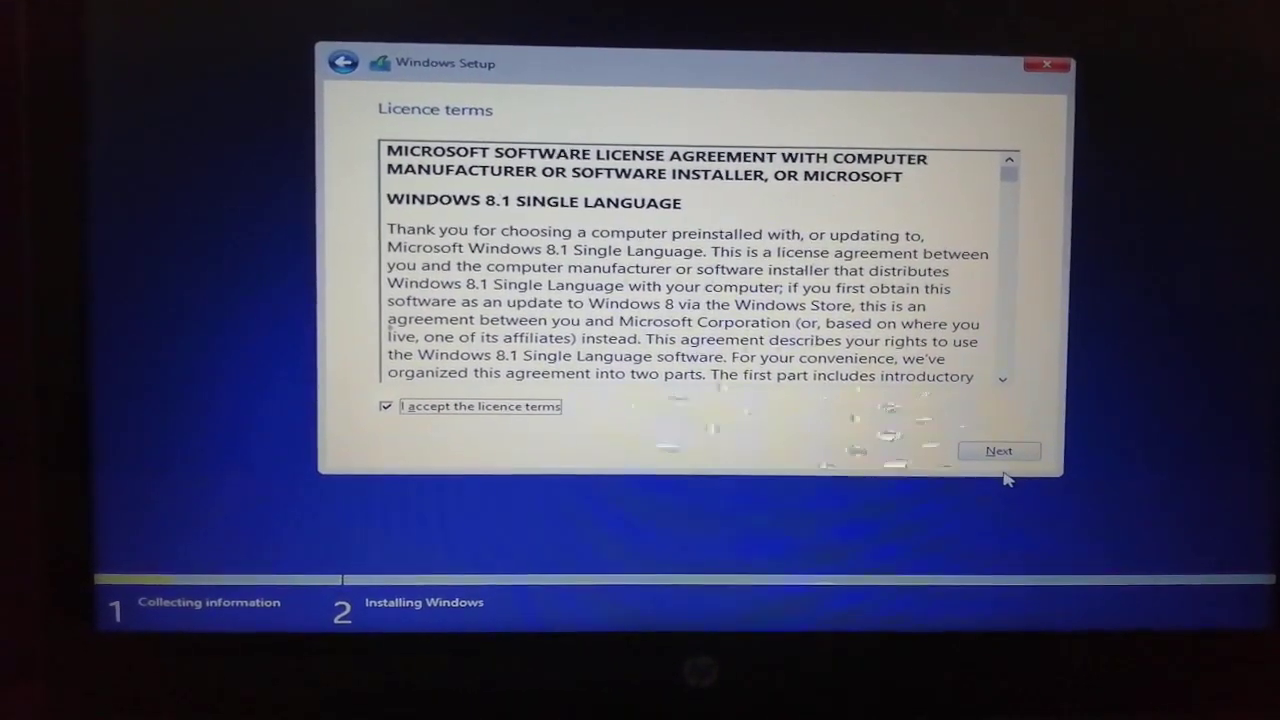